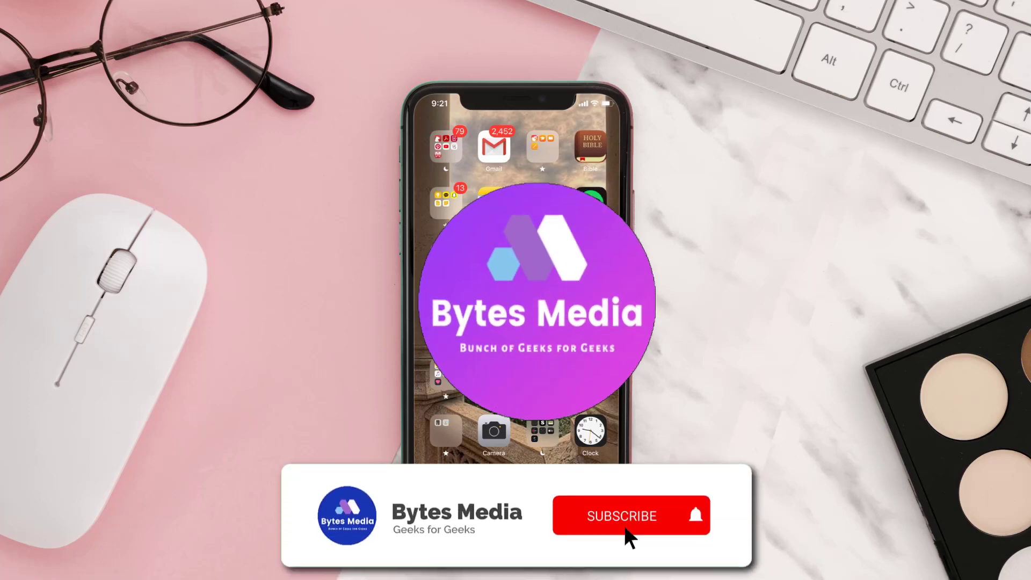
# Launch the App Store from the iPhone home screen
pyautogui.click(620, 515)
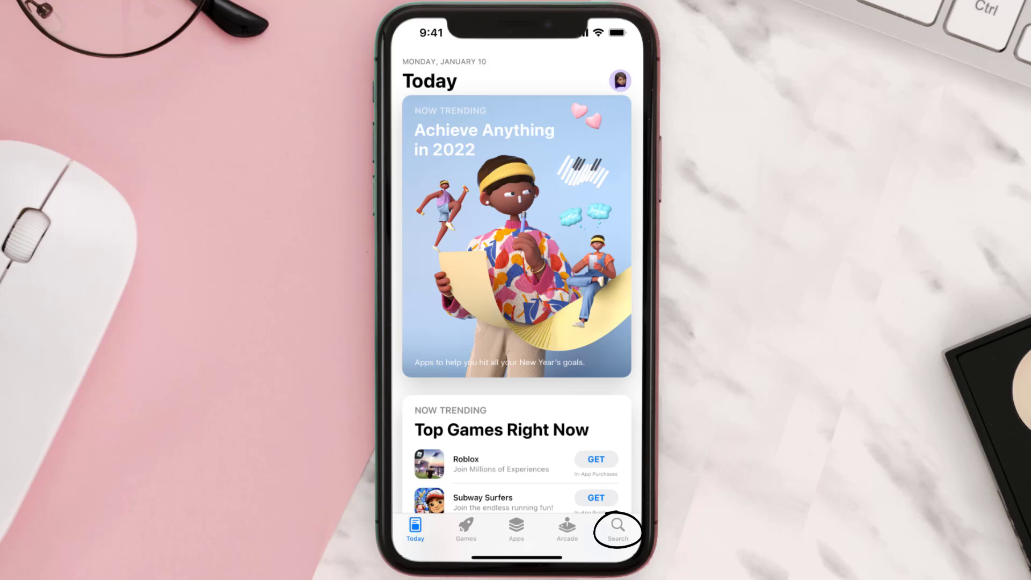
# Search the App Store for 'amazon seller' and start updating Amazon Seller
pyautogui.click(614, 529)
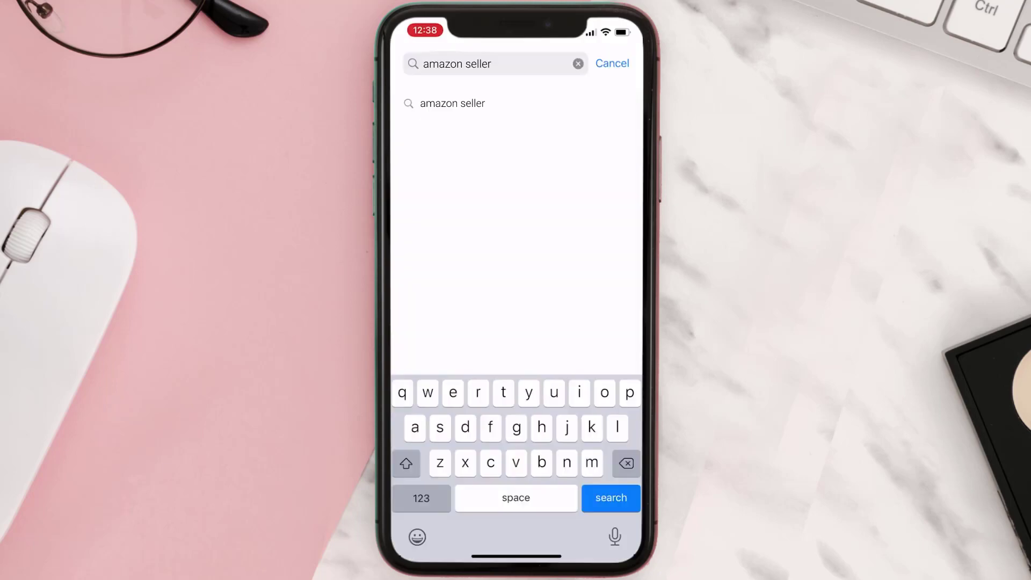
pyautogui.click(609, 498)
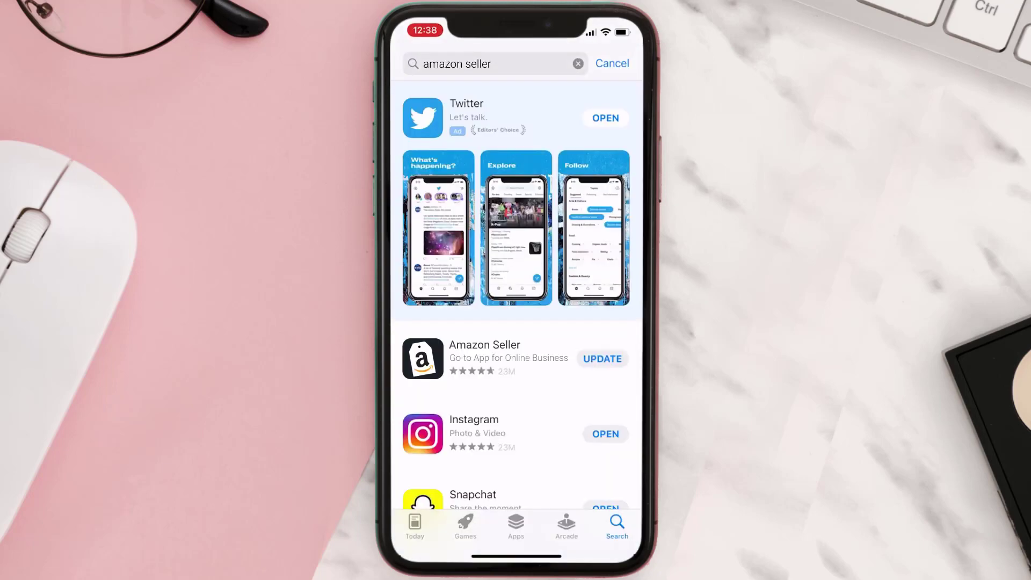
pyautogui.click(601, 358)
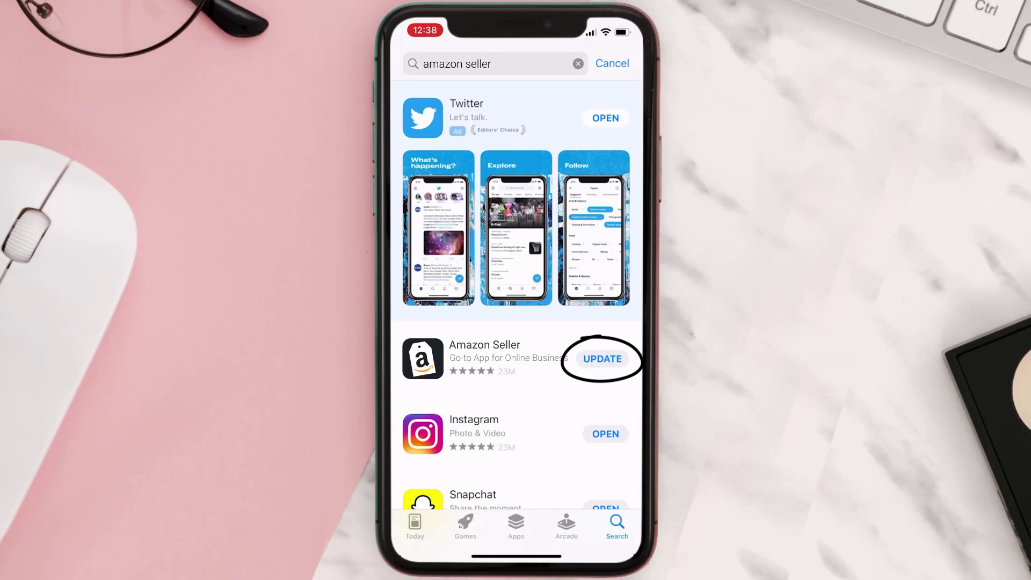
pyautogui.click(601, 360)
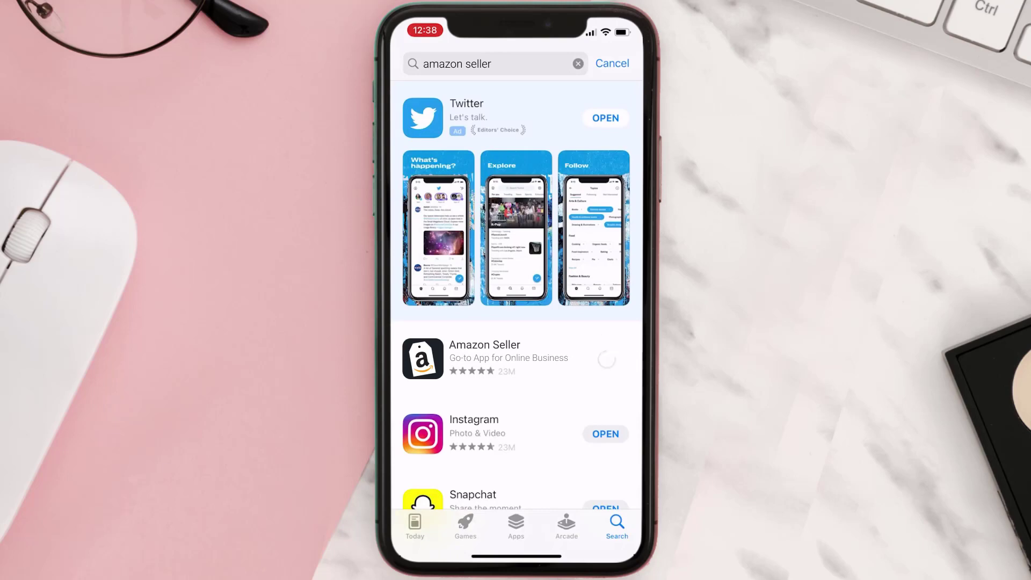
pyautogui.click(605, 362)
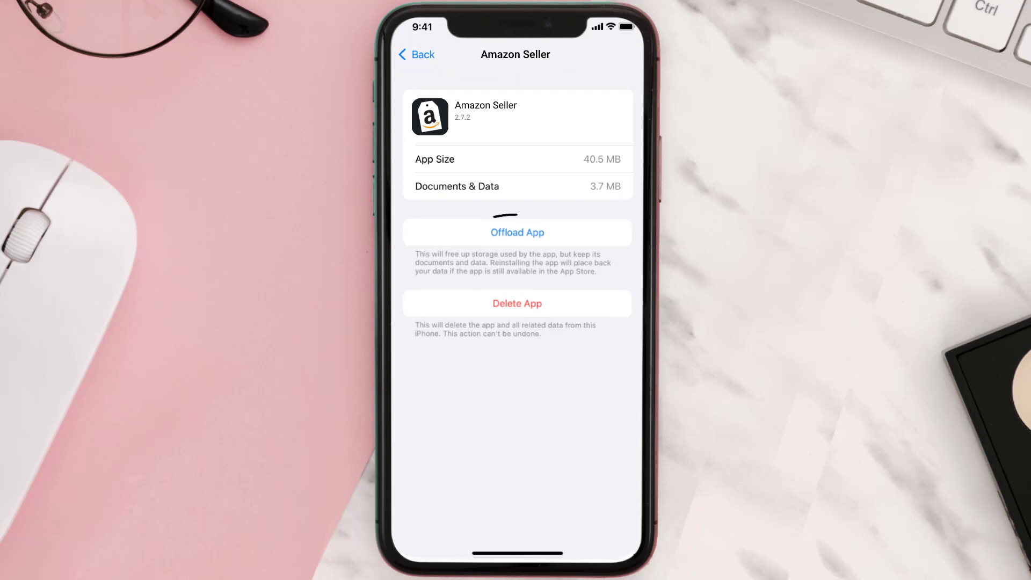
# Offload Amazon Seller keeping its documents and data, then reinstall it
pyautogui.click(516, 232)
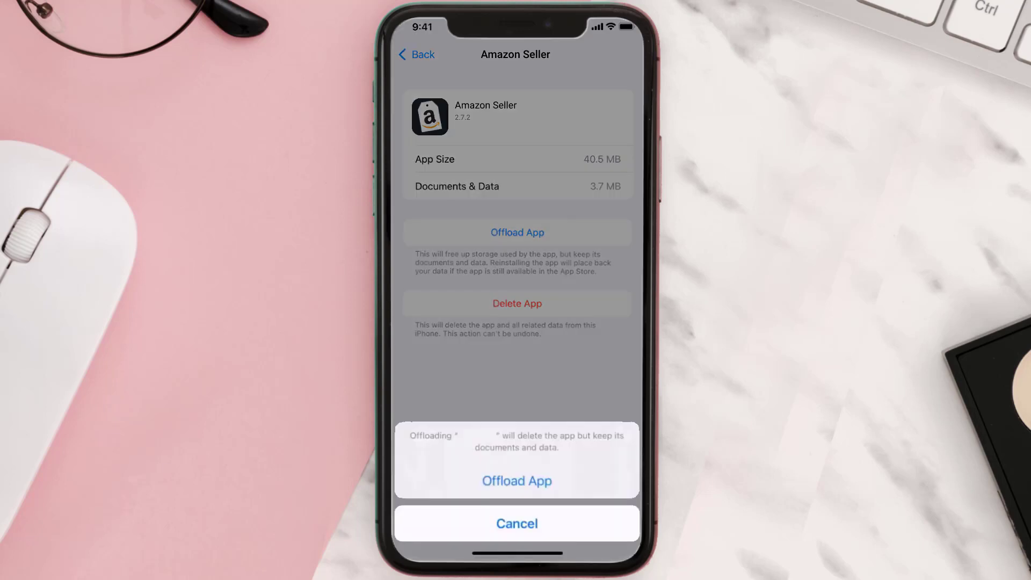
pyautogui.click(516, 481)
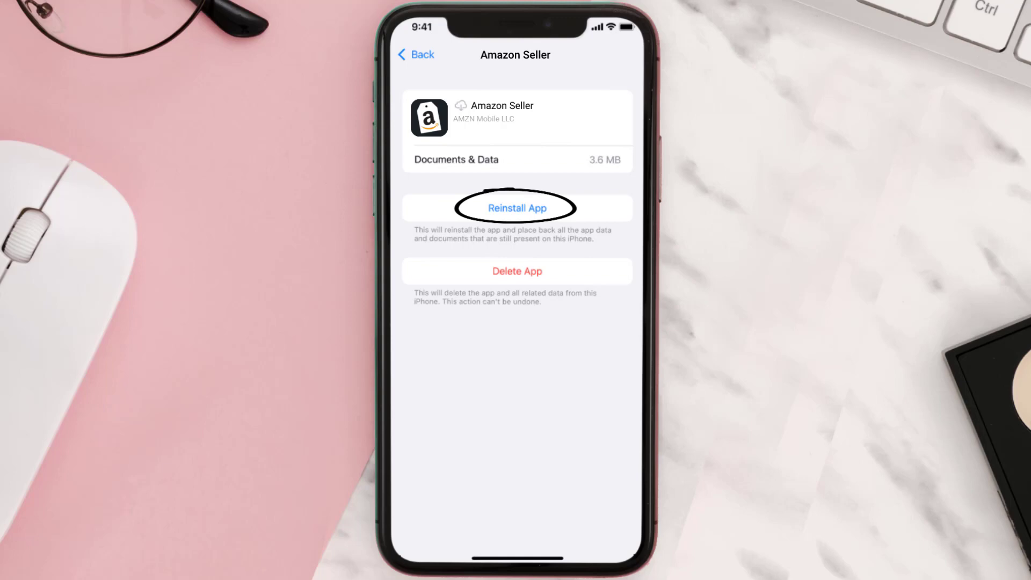
pyautogui.click(516, 208)
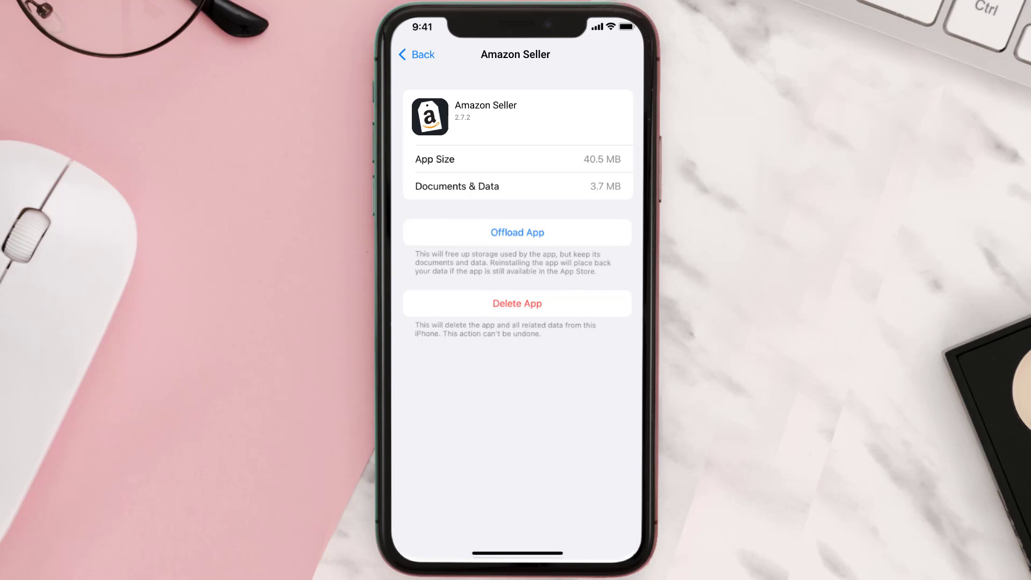
# Delete Amazon Seller with all its data and return to the home screen
pyautogui.click(517, 303)
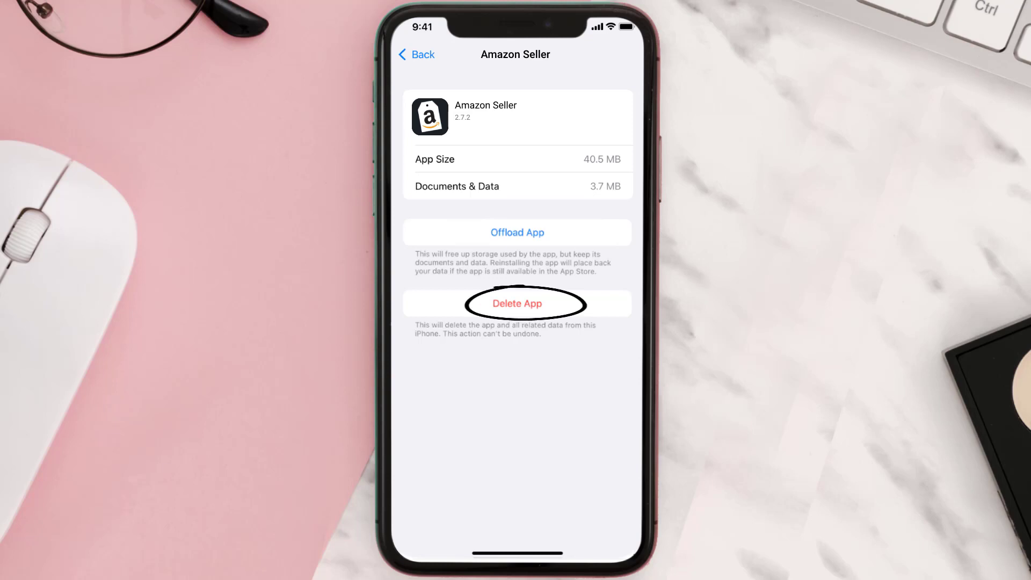
pyautogui.click(516, 303)
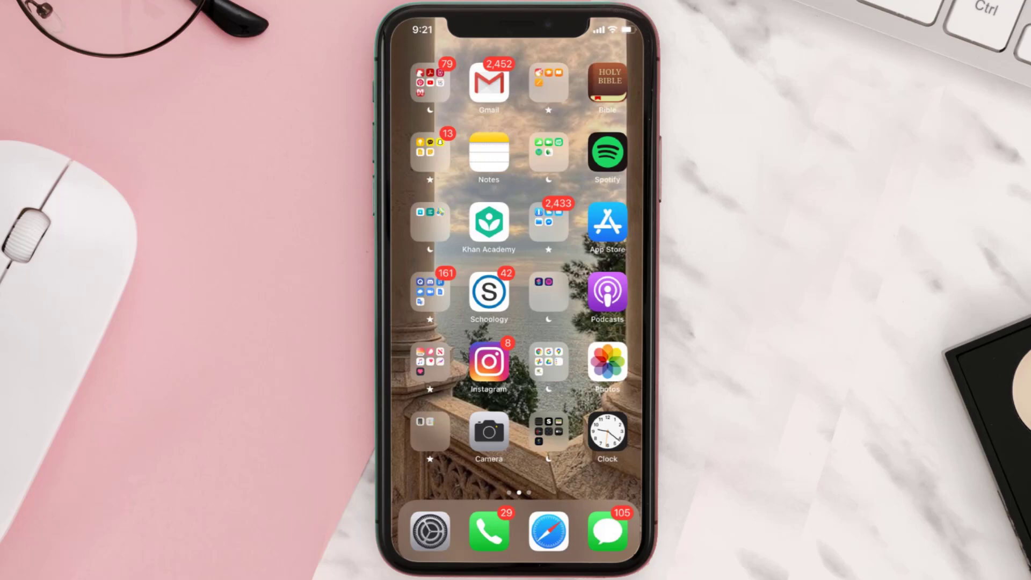
# Reopen the App Store, search 'amazon seller' and tap GET on Amazon Seller
pyautogui.click(605, 226)
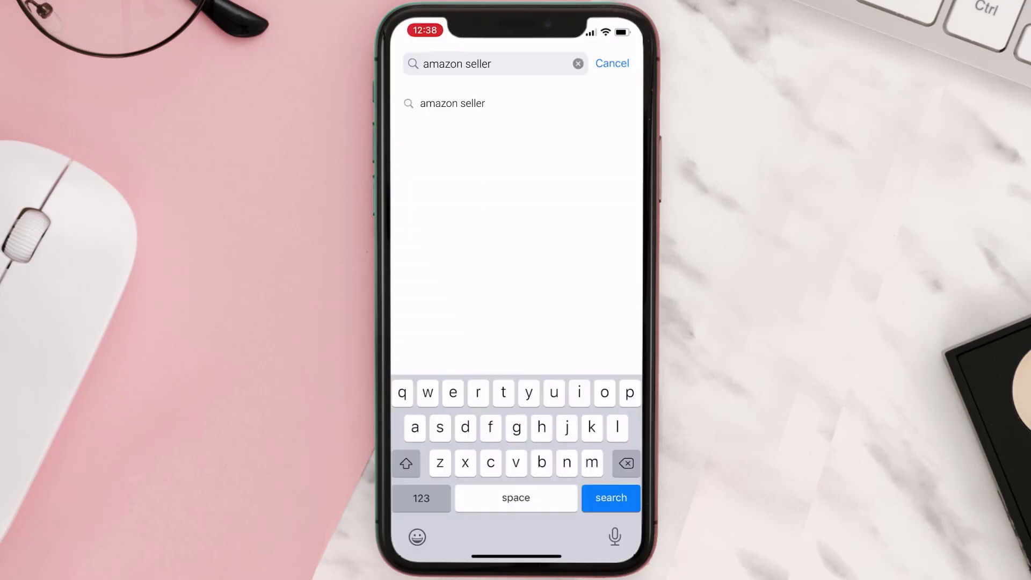
pyautogui.click(609, 497)
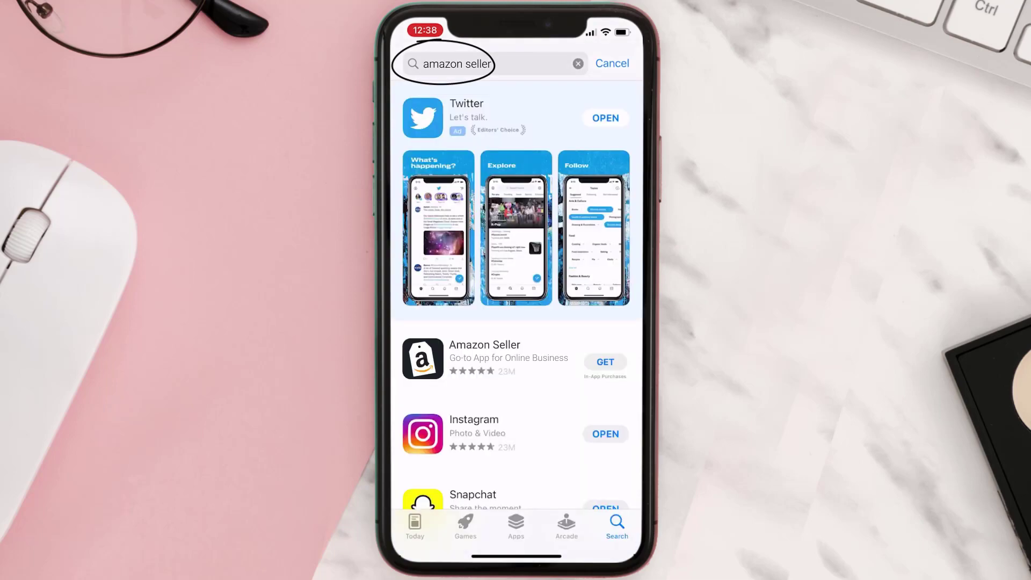
pyautogui.click(603, 361)
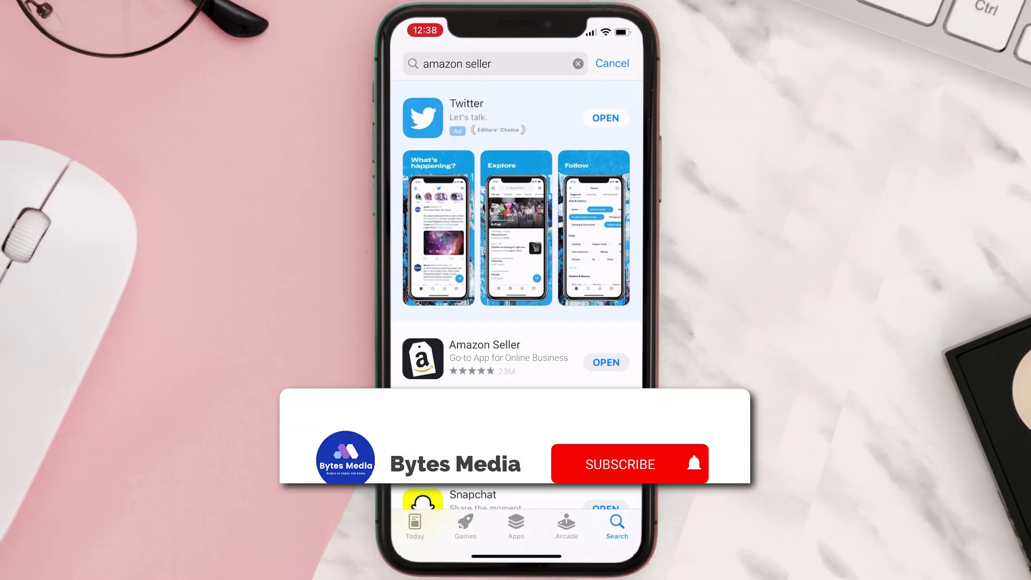
# Wait until Amazon Seller finishes downloading and shows OPEN in the search results
pyautogui.click(618, 464)
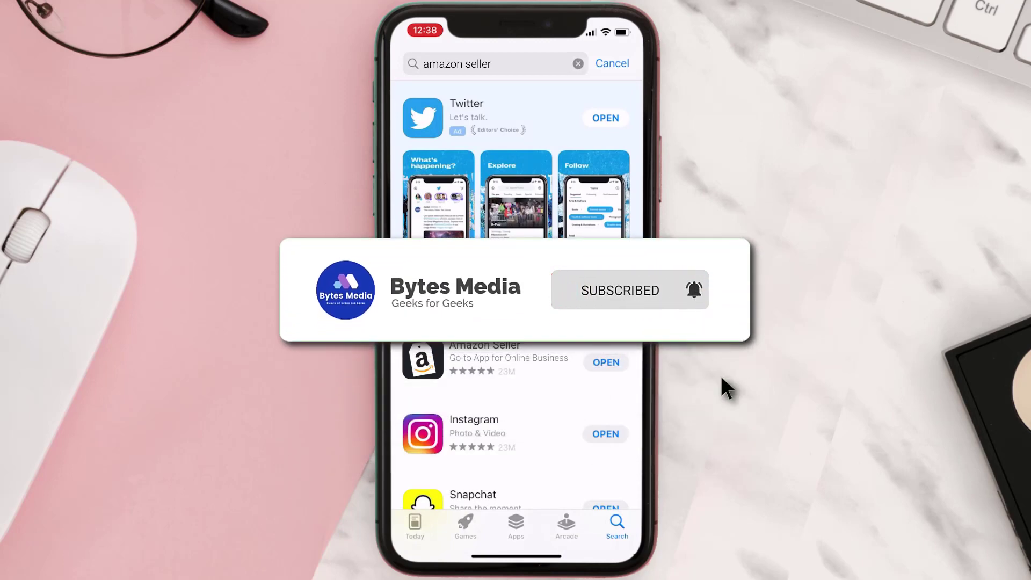